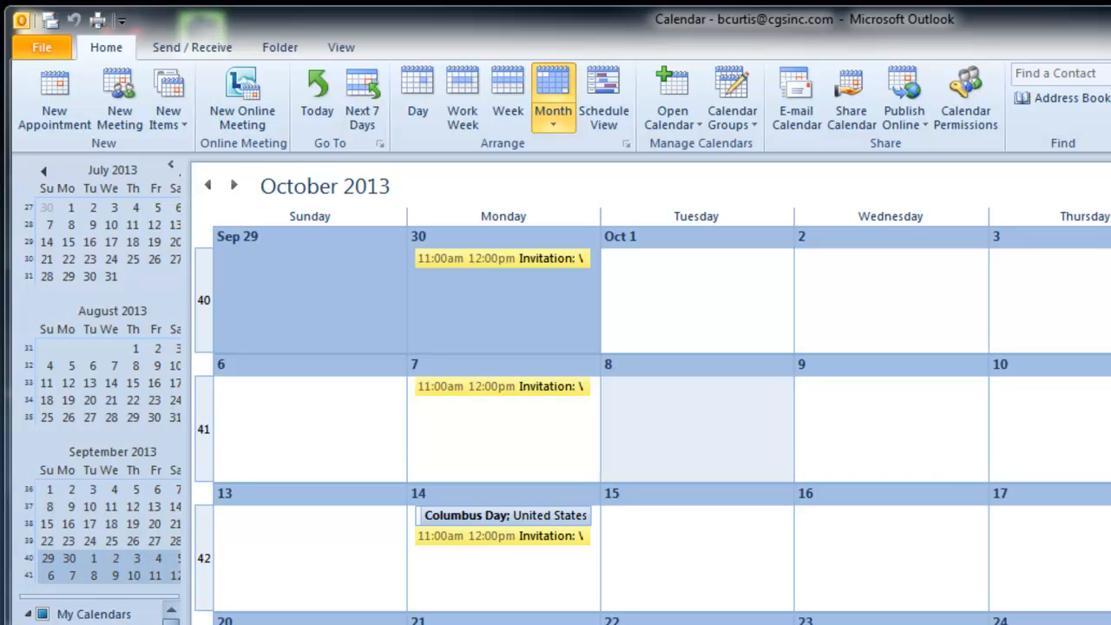
mouse_move(652, 423)
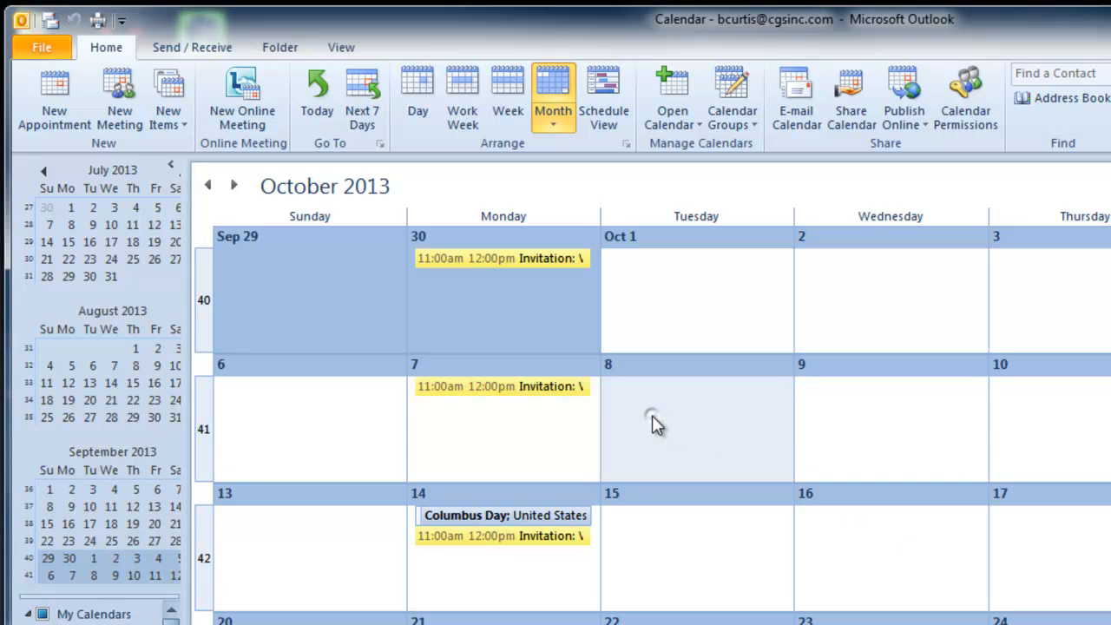
mouse_move(629, 413)
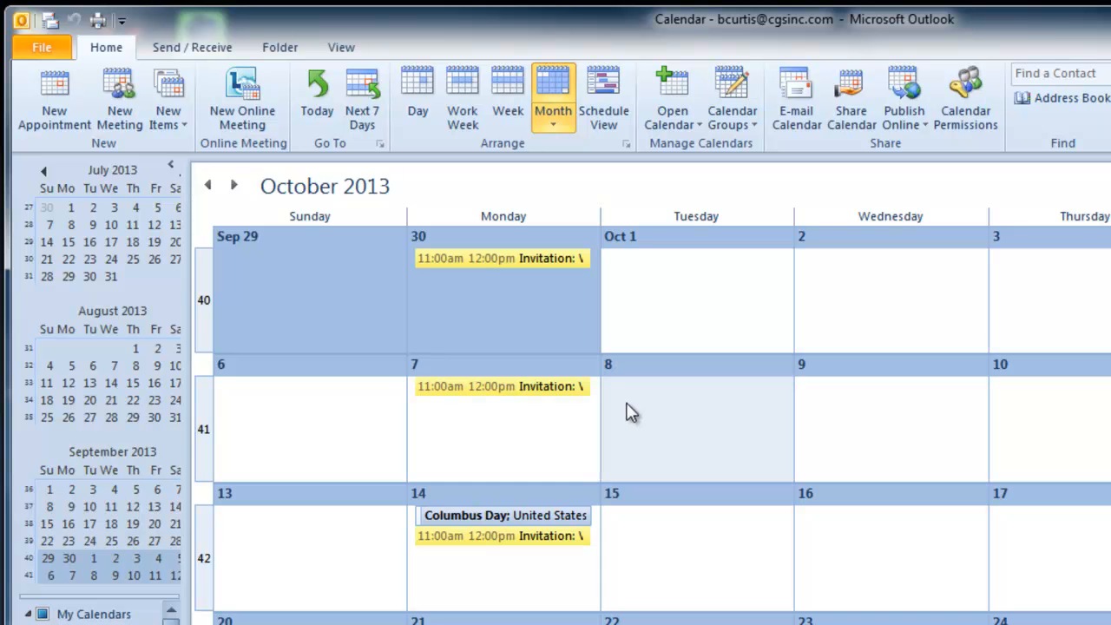
mouse_move(738, 416)
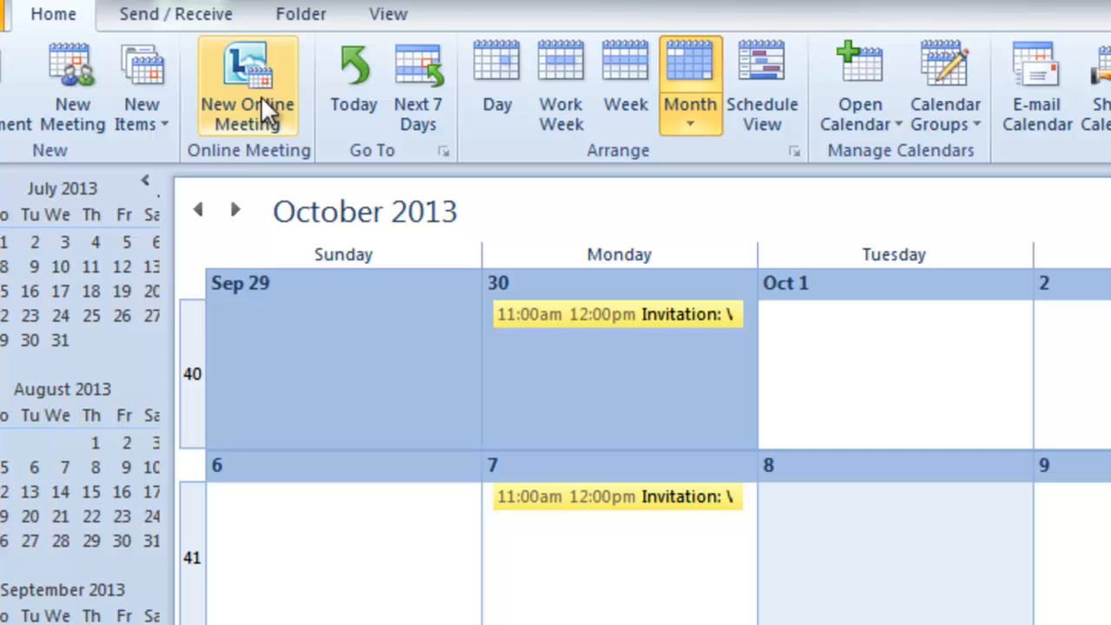
Create a new online meeting with the join link and maximize its window.
click(247, 78)
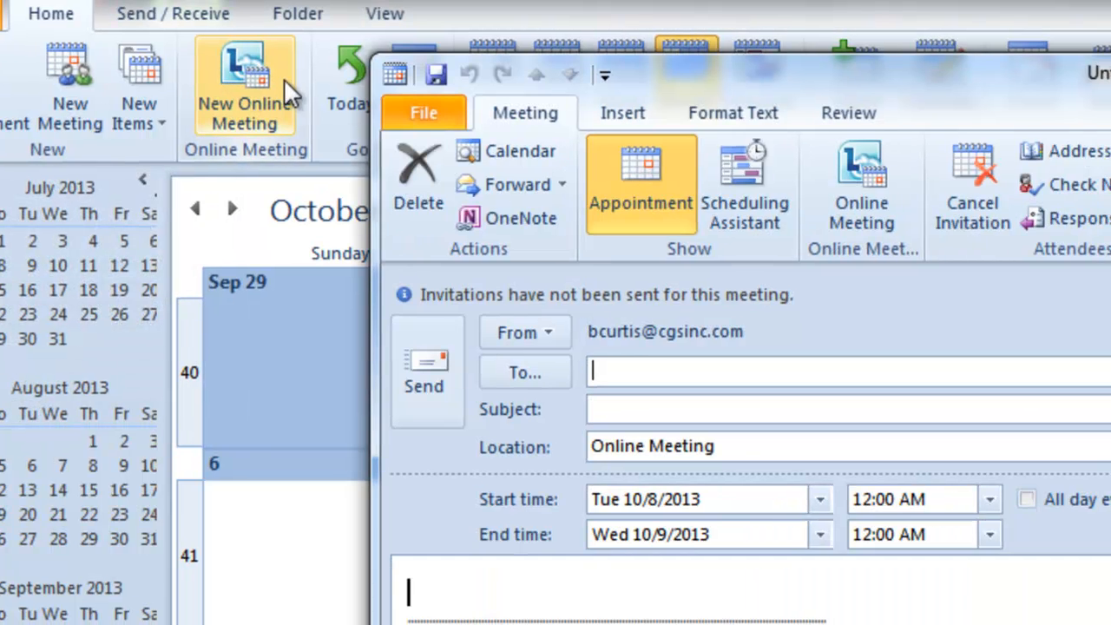
click(861, 173)
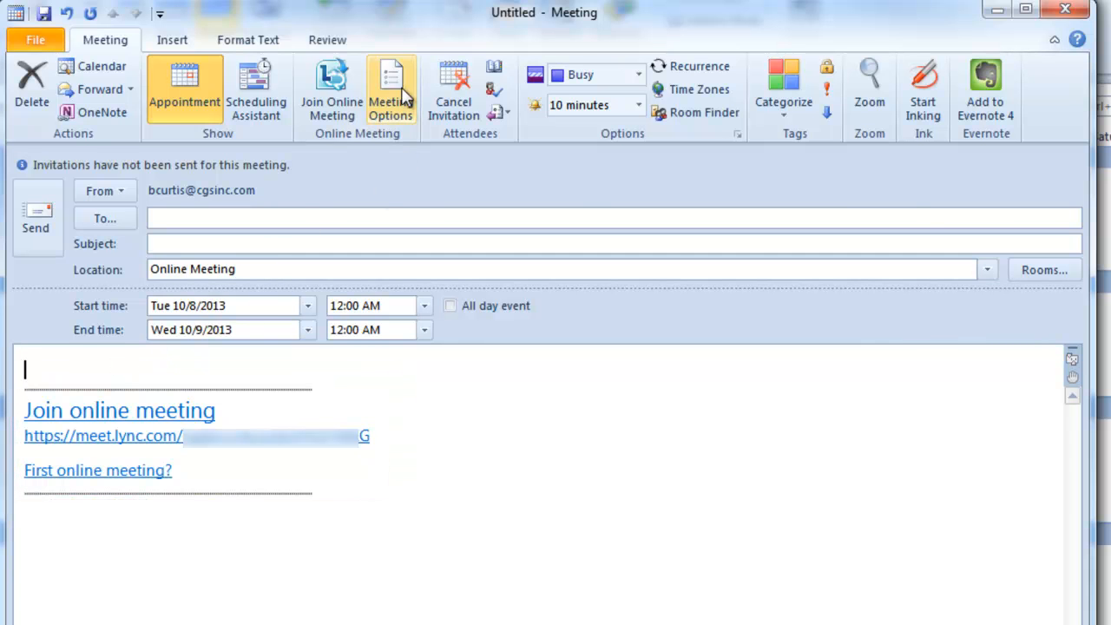
click(389, 90)
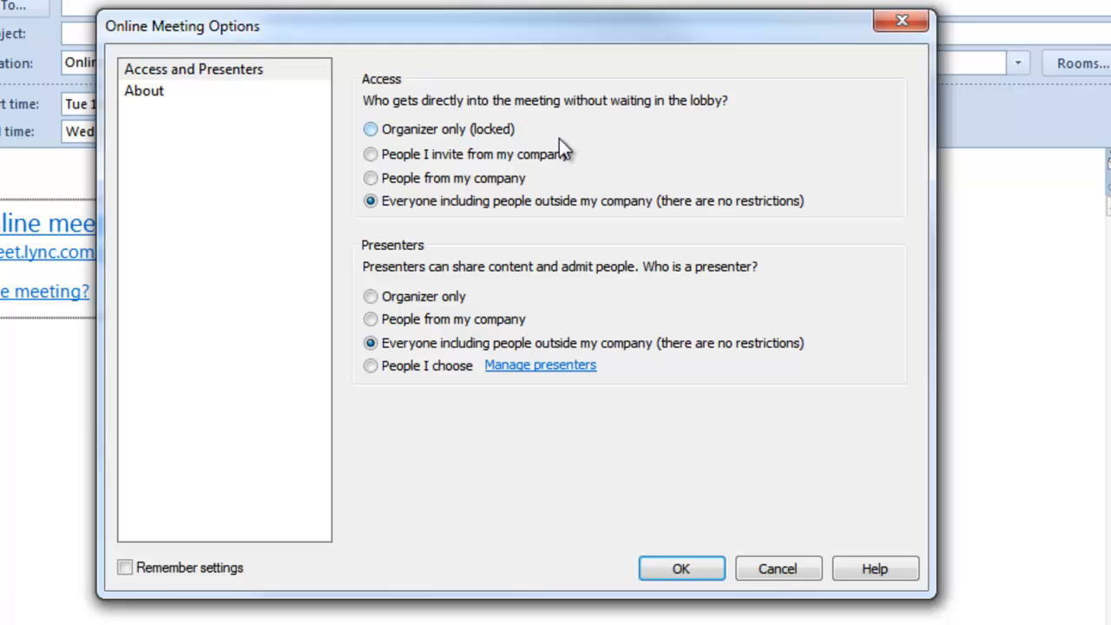
mouse_move(472, 270)
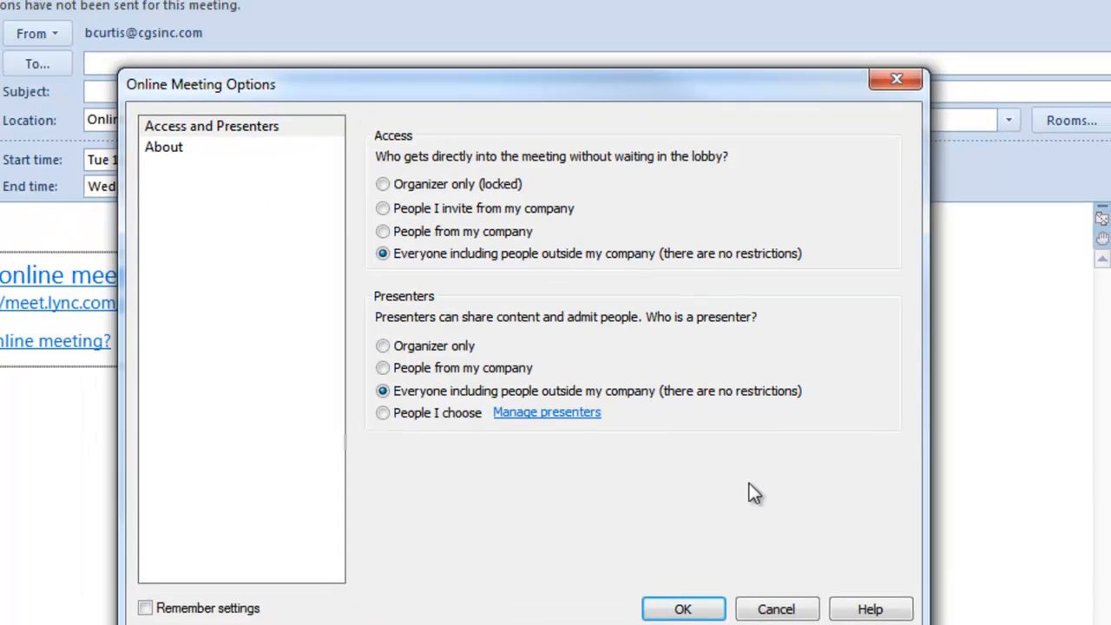
click(691, 607)
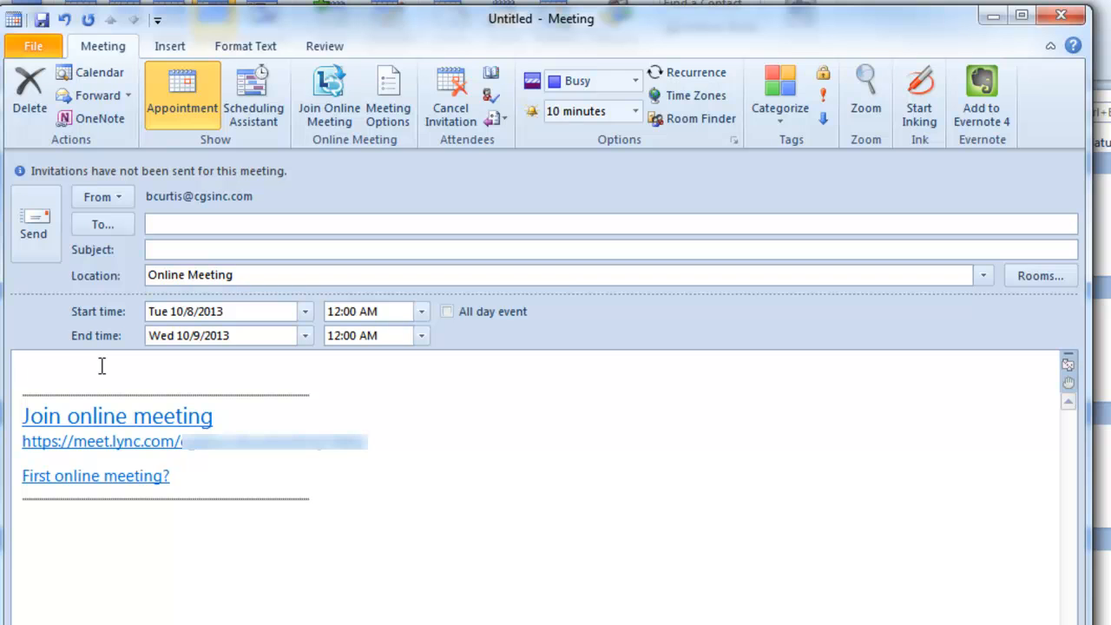
Paste the dial-in, purpose, expectations and prior-actions lines above the join link.
click(101, 366)
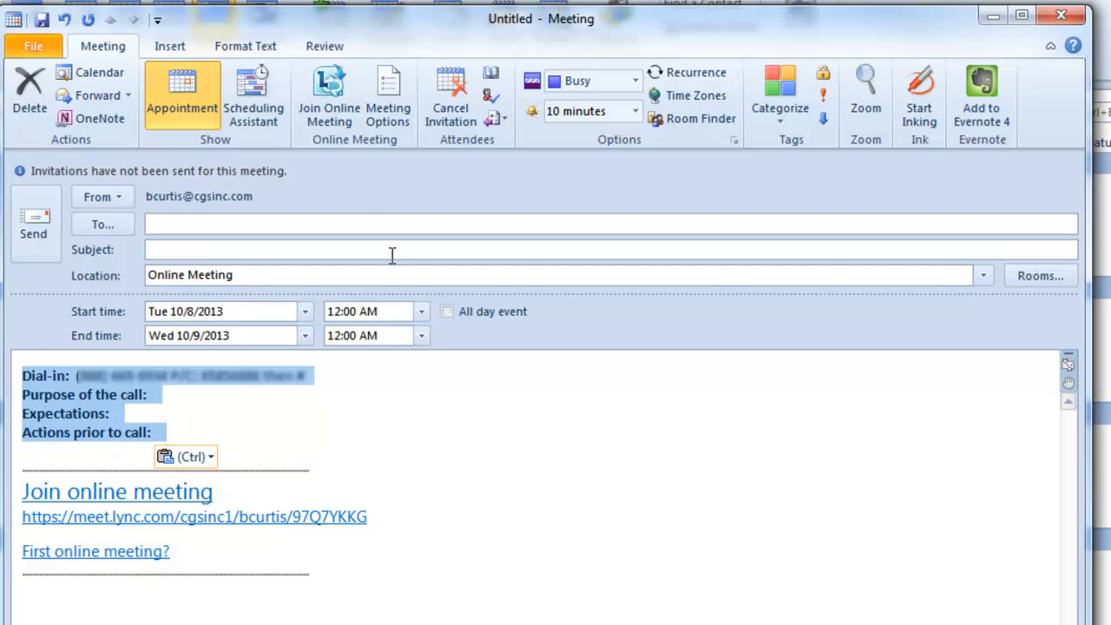
Save the selection as Quick Part 'Dial-in' with description 'Conf. call me...' meeting info.
click(163, 45)
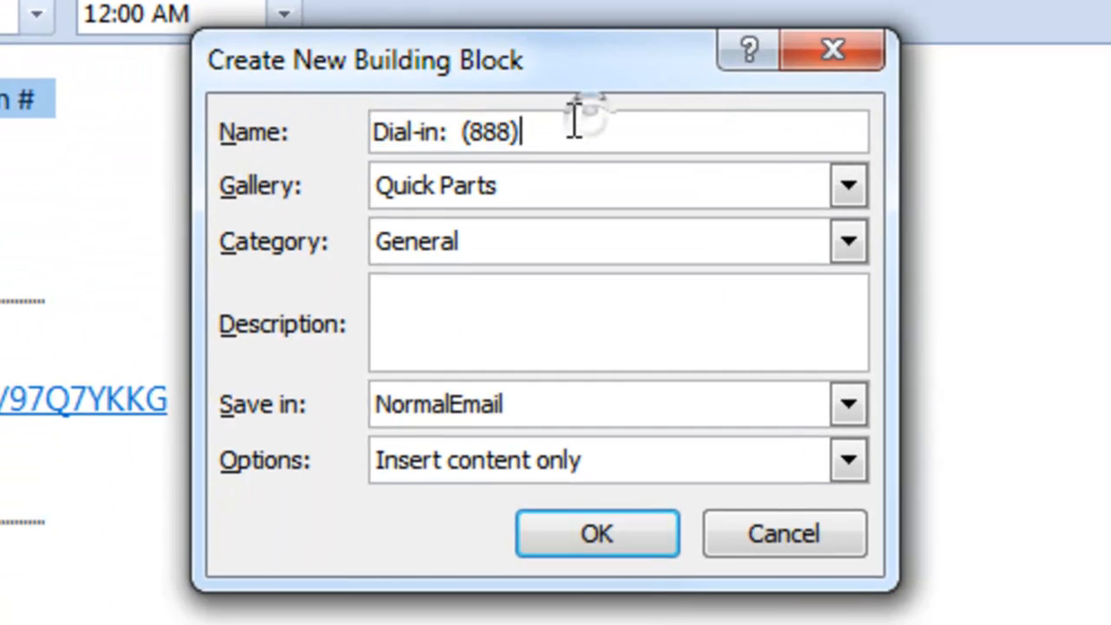
key(Backspace)
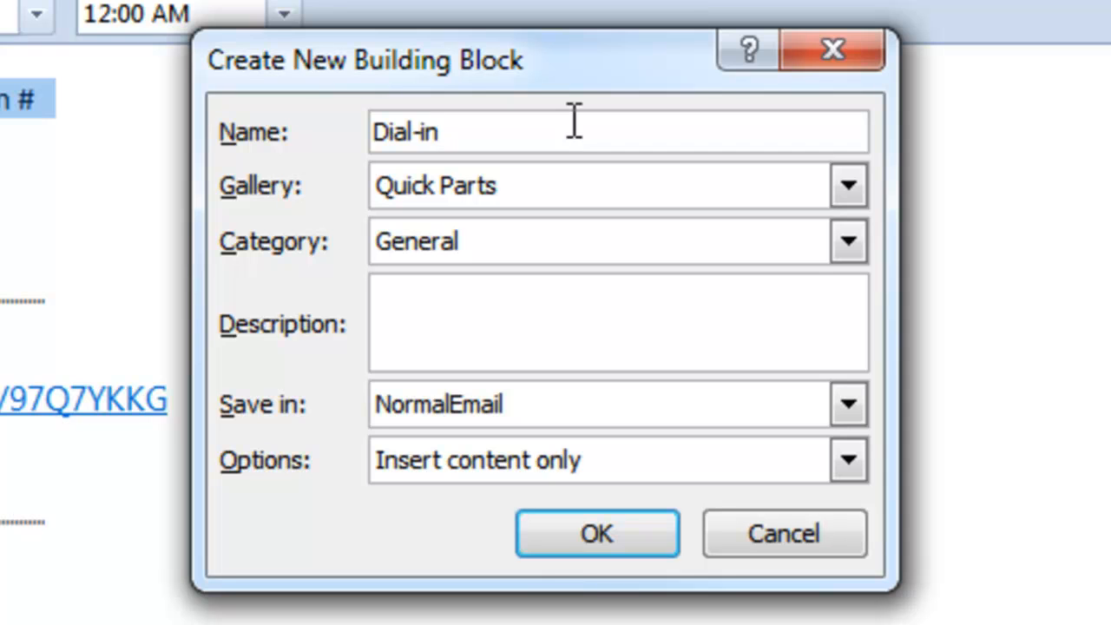
mouse_move(607, 118)
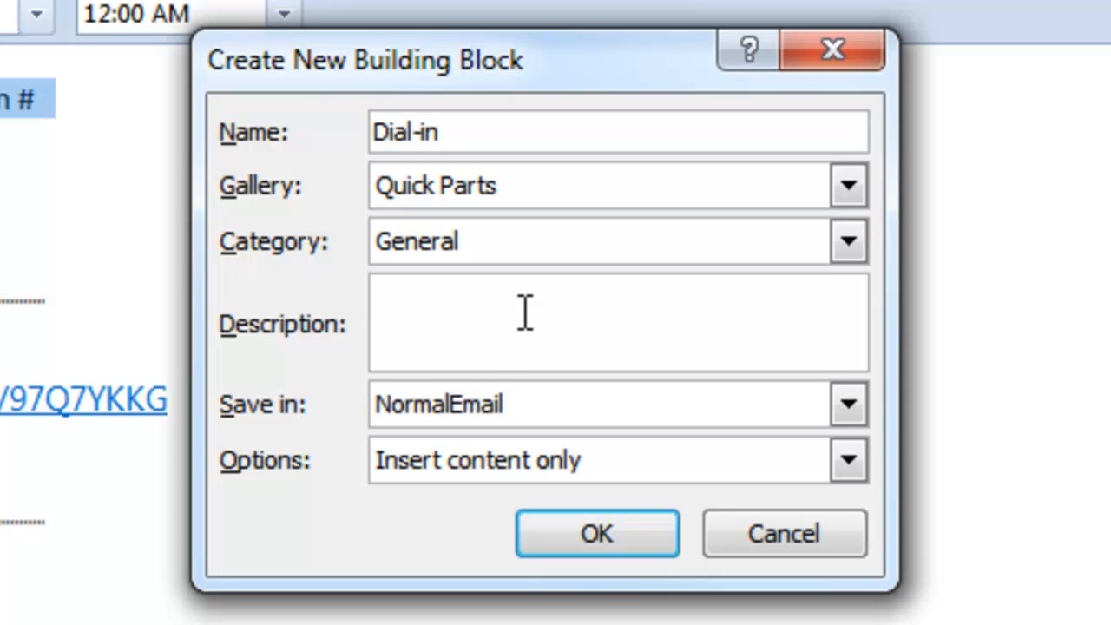
text(Conf)
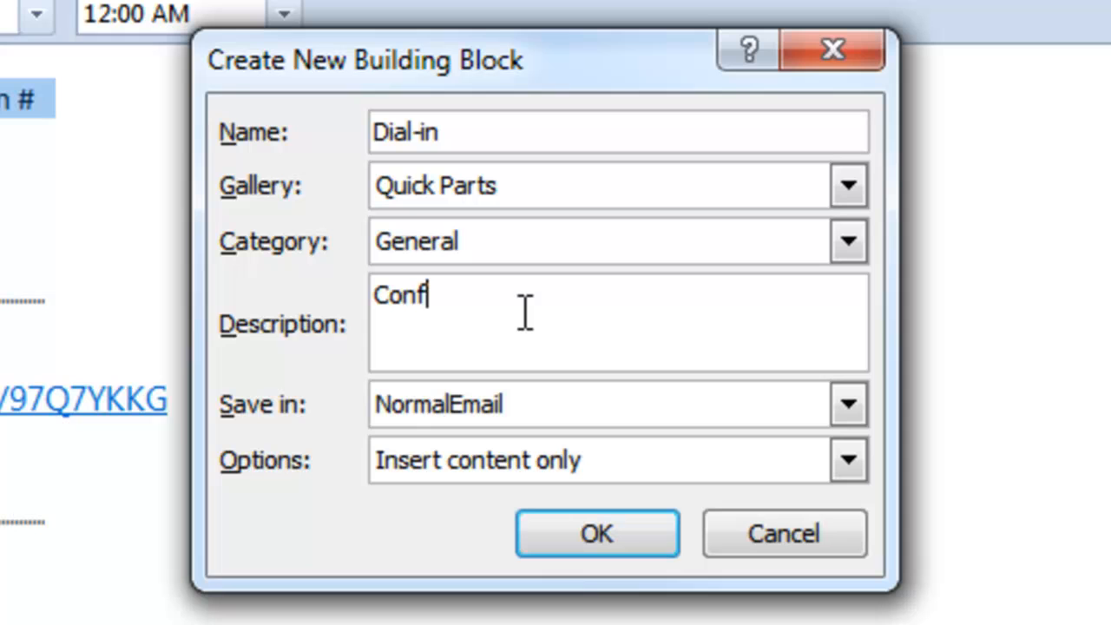
text(. c)
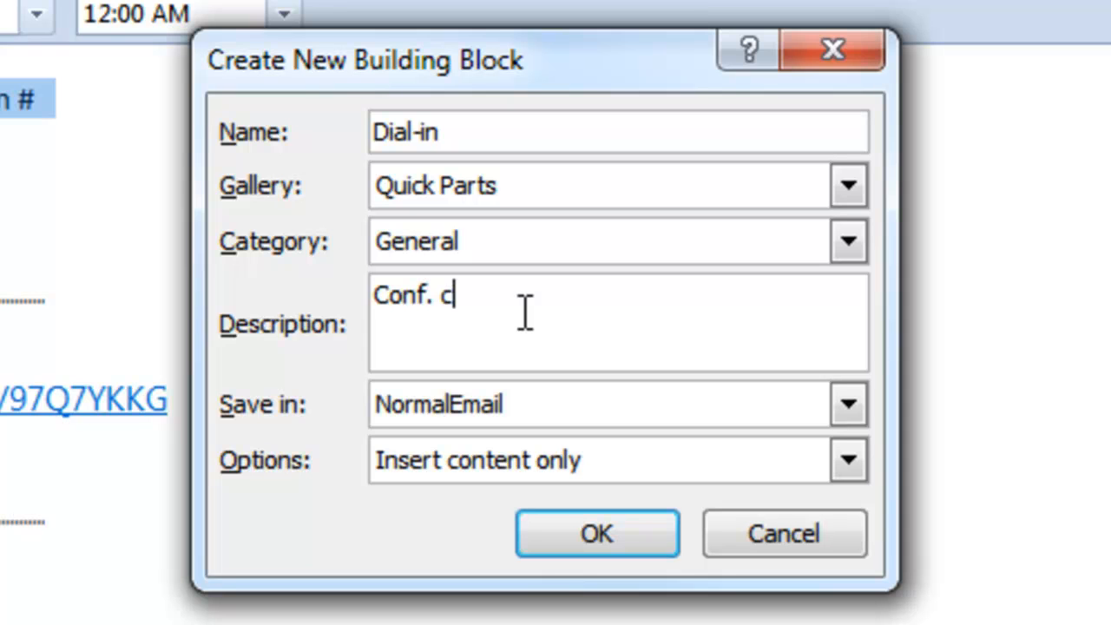
text(all meeting info)
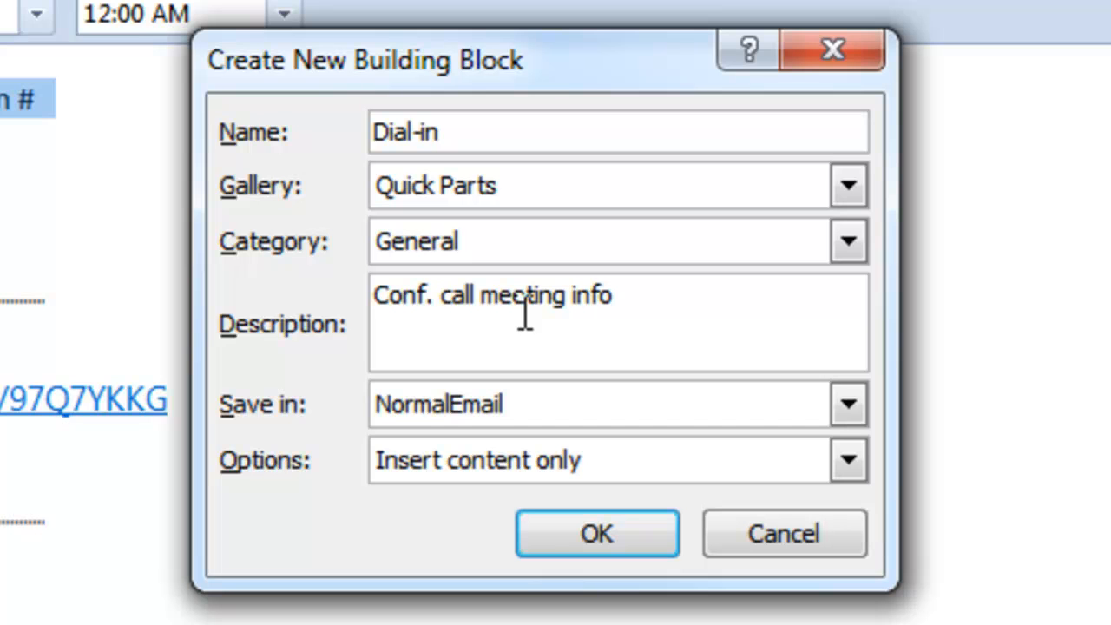
click(597, 535)
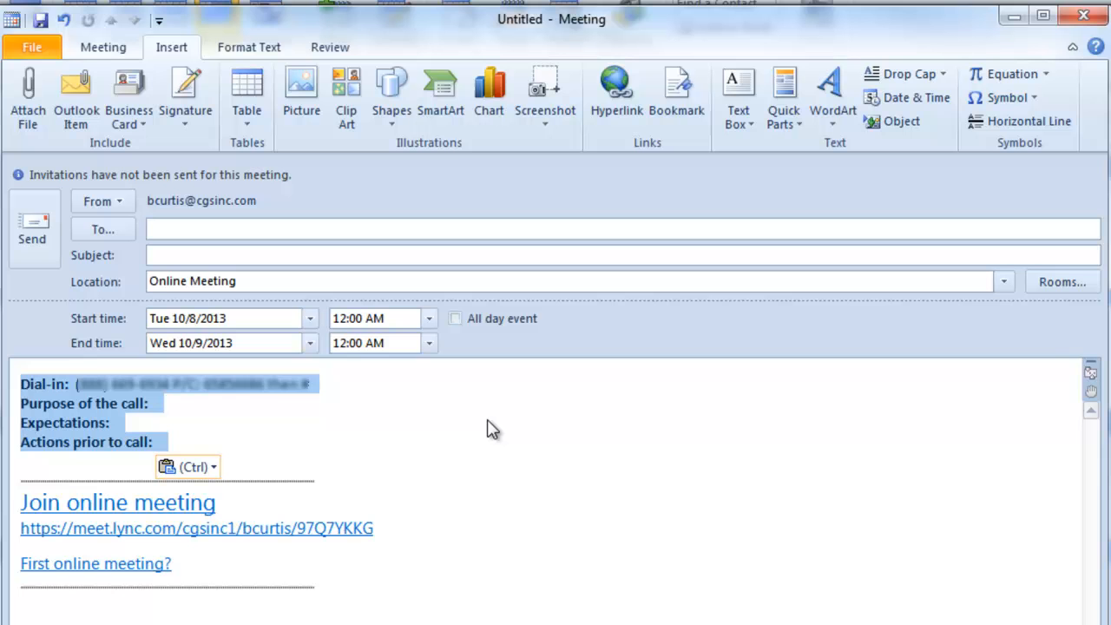
mouse_move(104, 58)
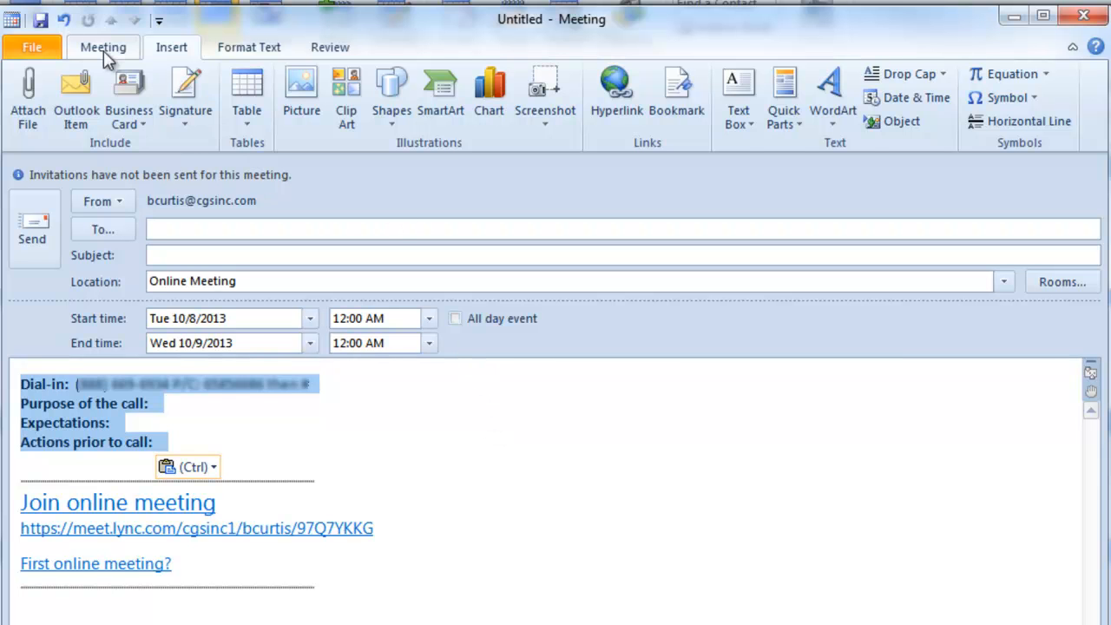
Delete the unsent meeting draft, confirming, and return to the October 2013 calendar.
click(103, 47)
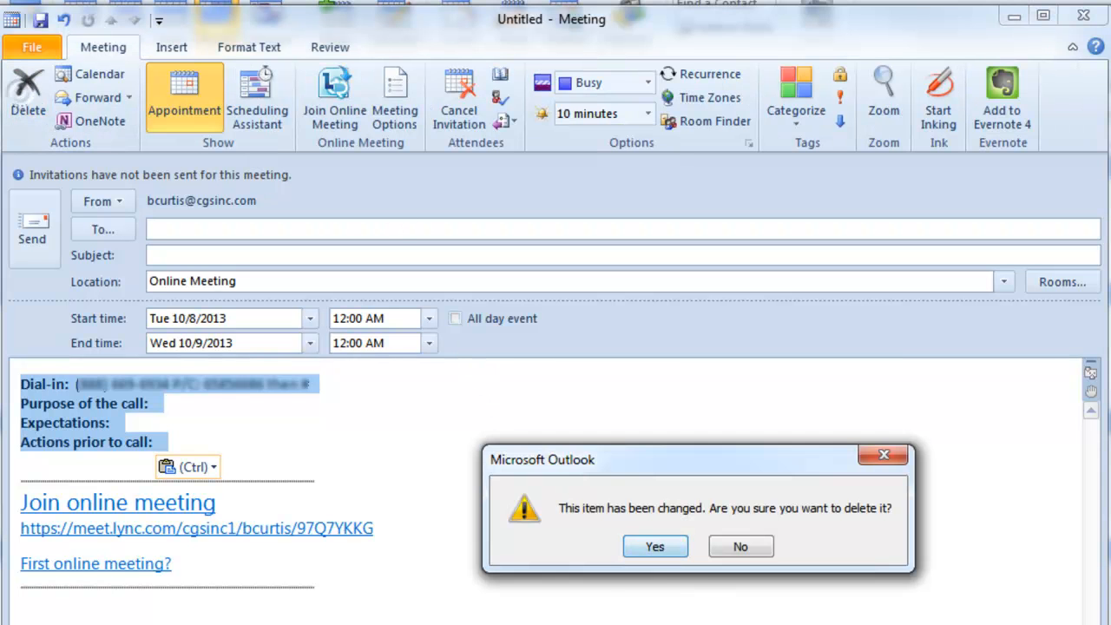
click(659, 545)
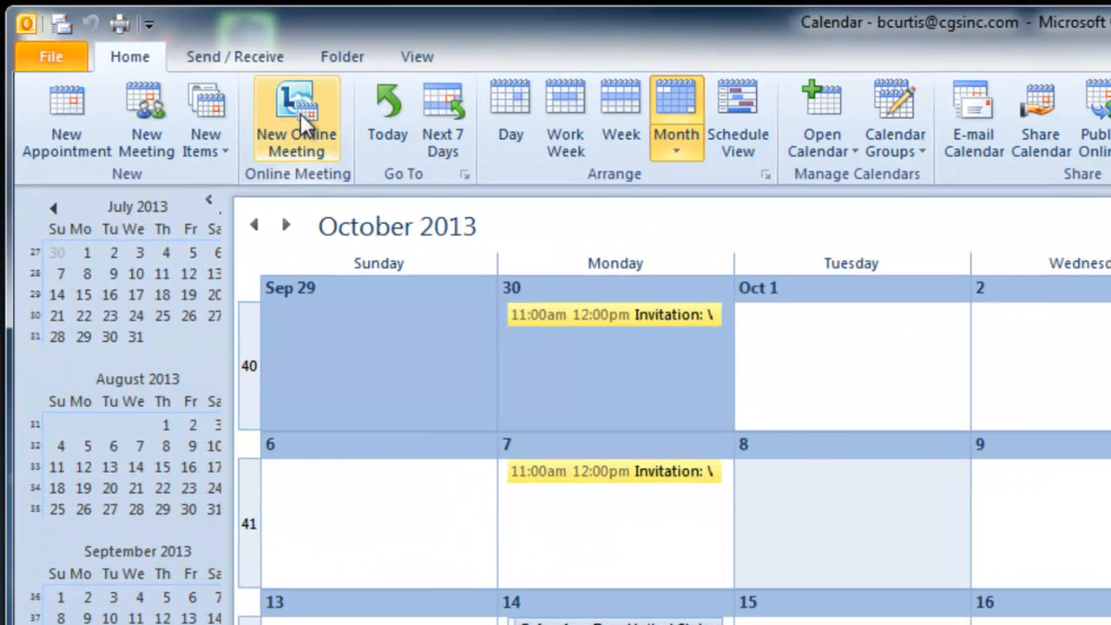
mouse_move(298, 118)
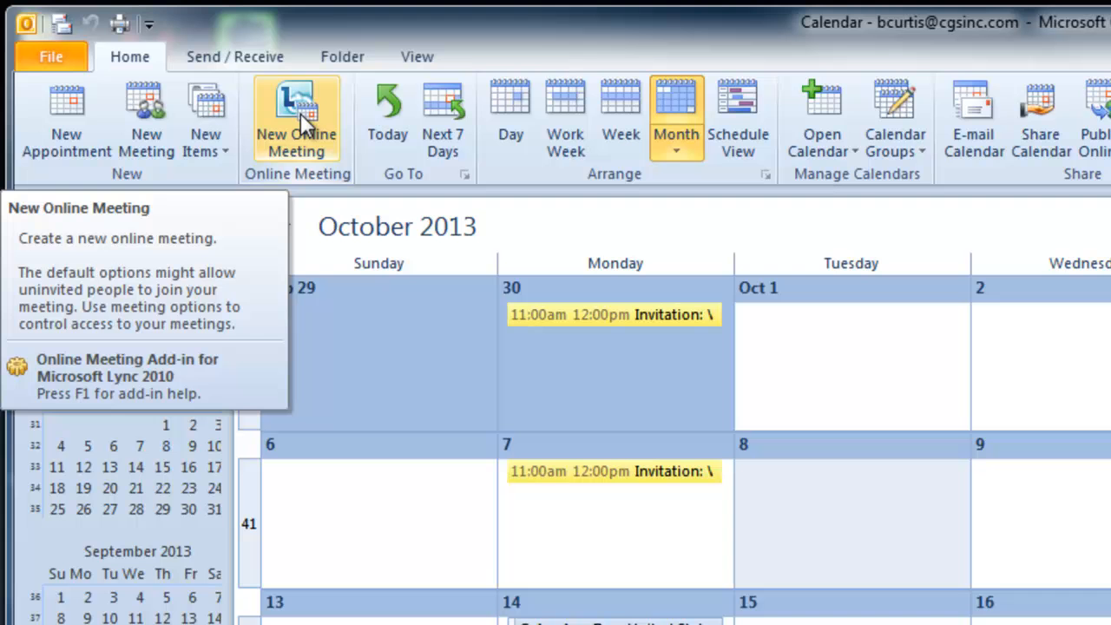
Create another new online meeting and place the cursor at the top of its body.
click(295, 112)
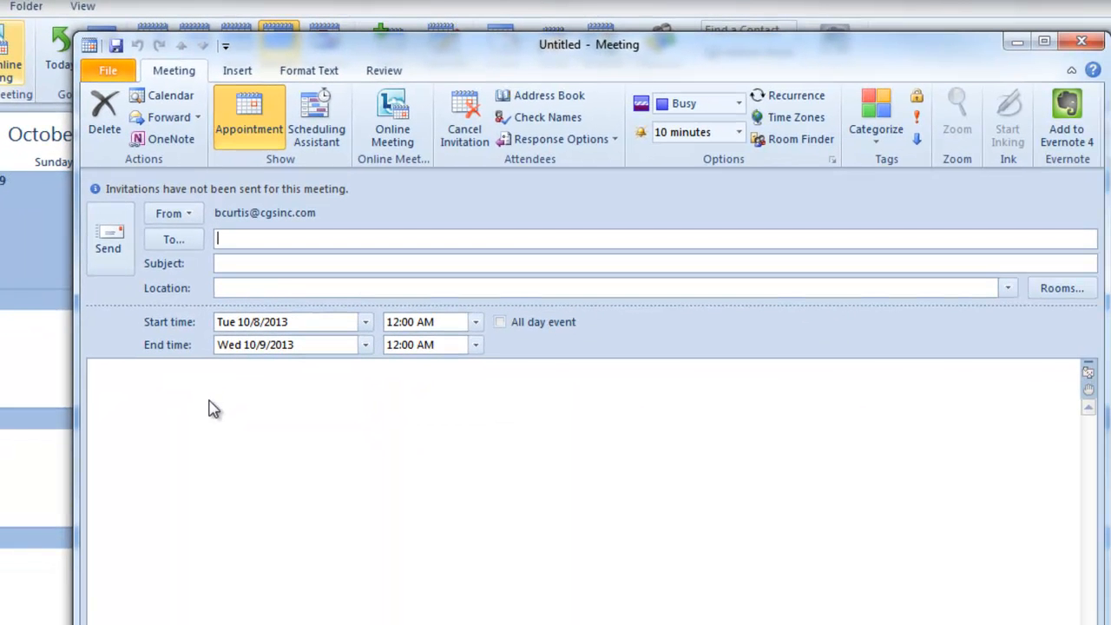
click(392, 118)
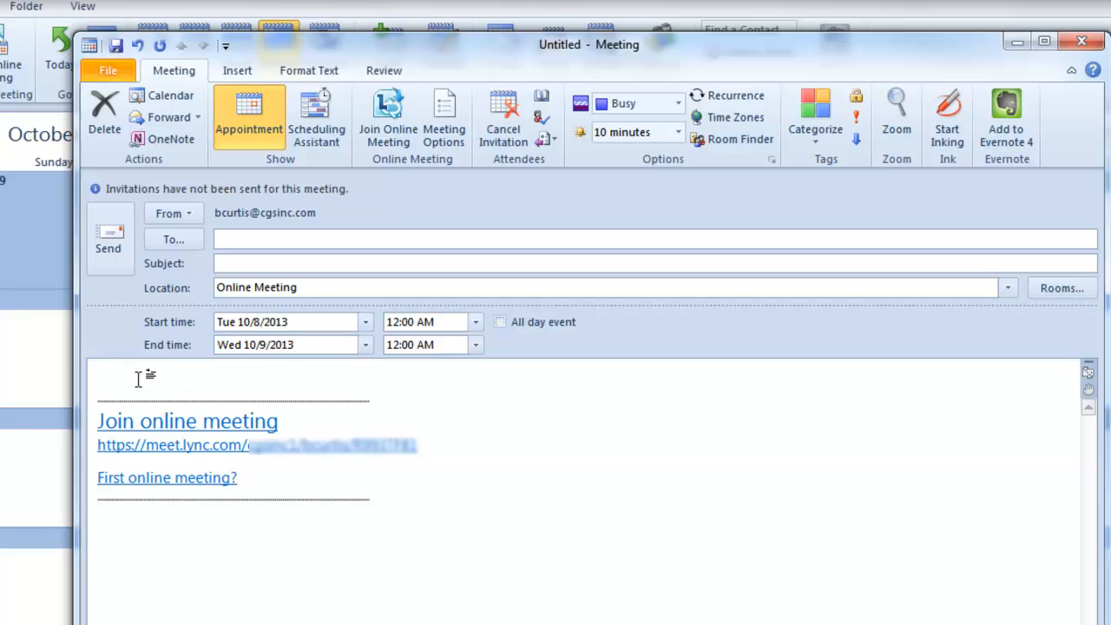
Insert the Dial-in Quick Part above the join link by typing 'Dial' and completing it.
text(Dial-in:)
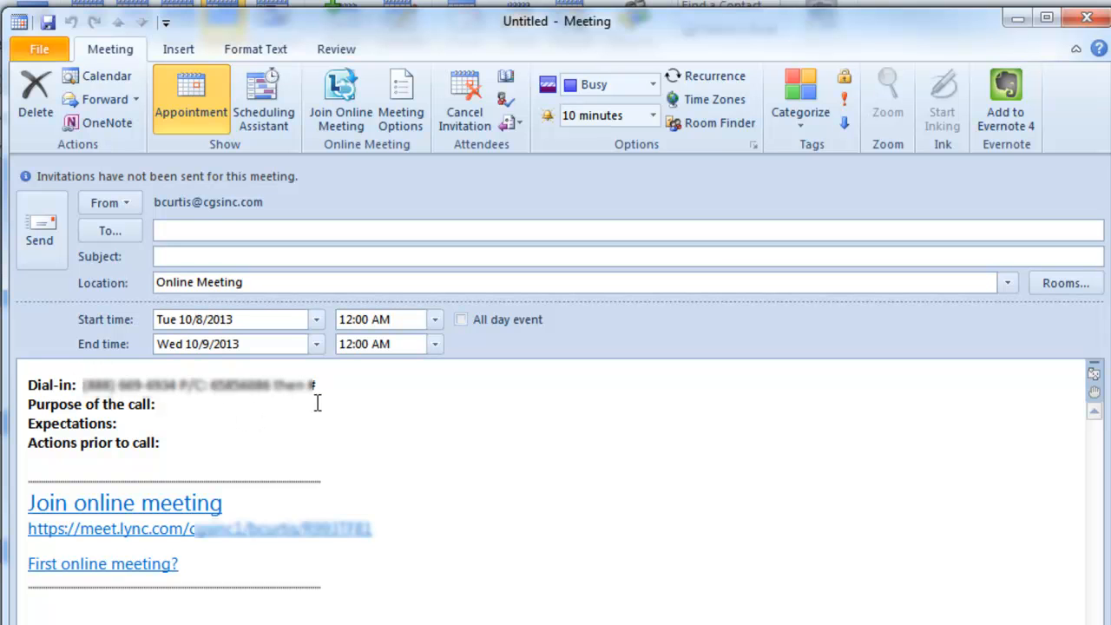
mouse_move(714, 415)
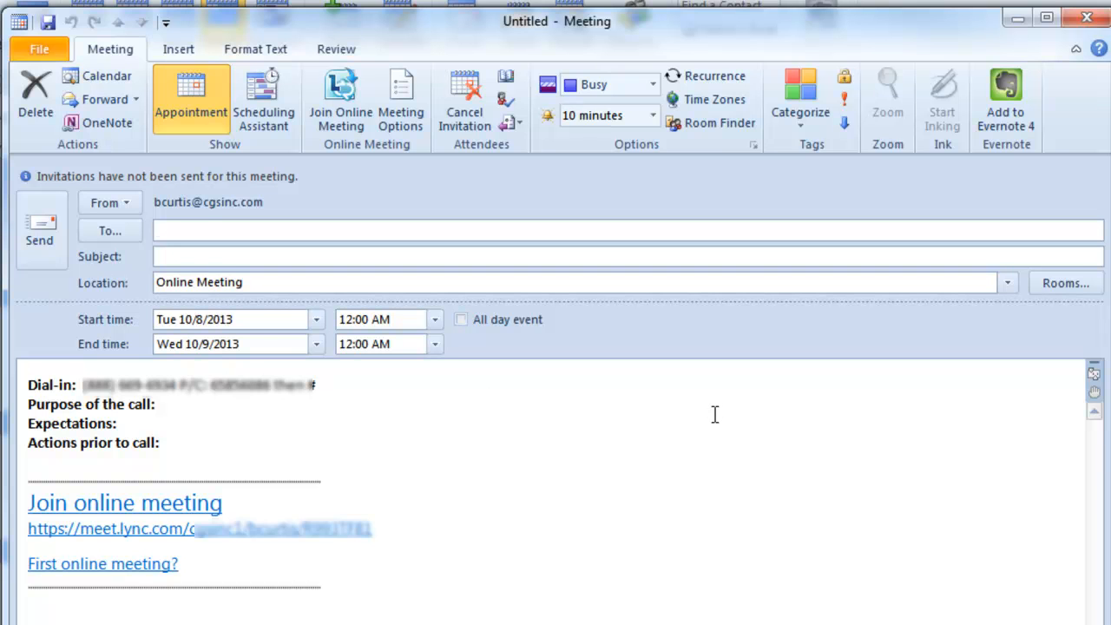